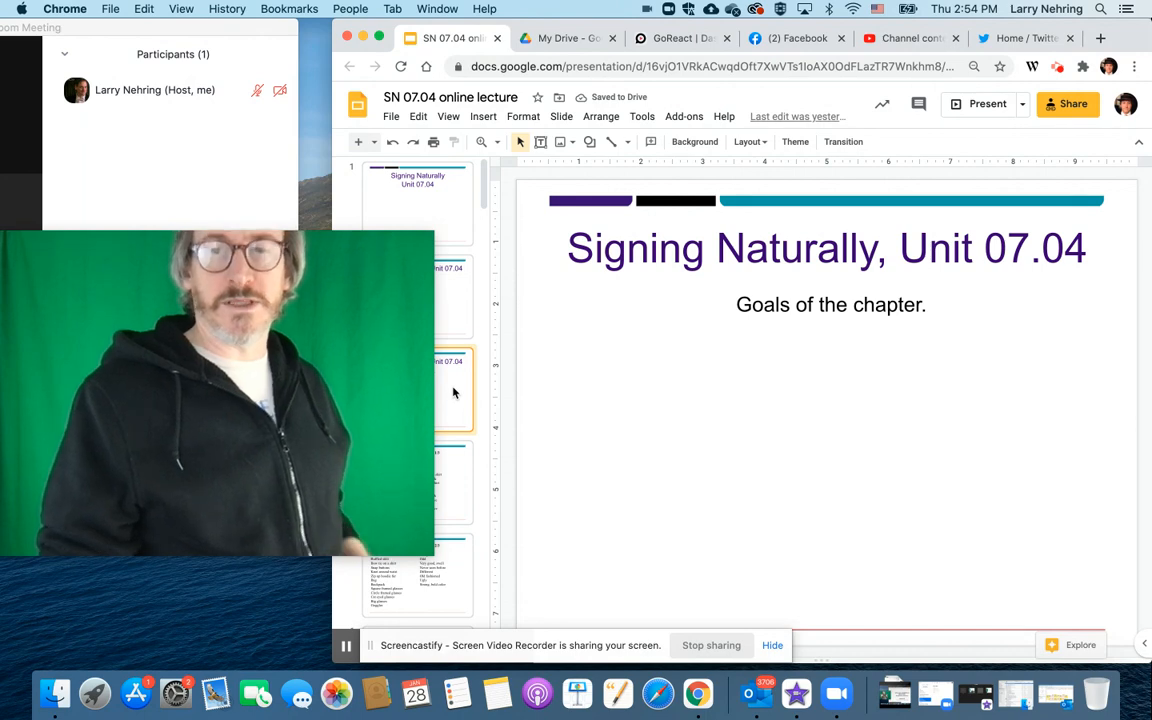
Select the filmstrip slide showing two women and close-ups of their eyes
{"action": "left_click", "coordinate": [448, 480]}
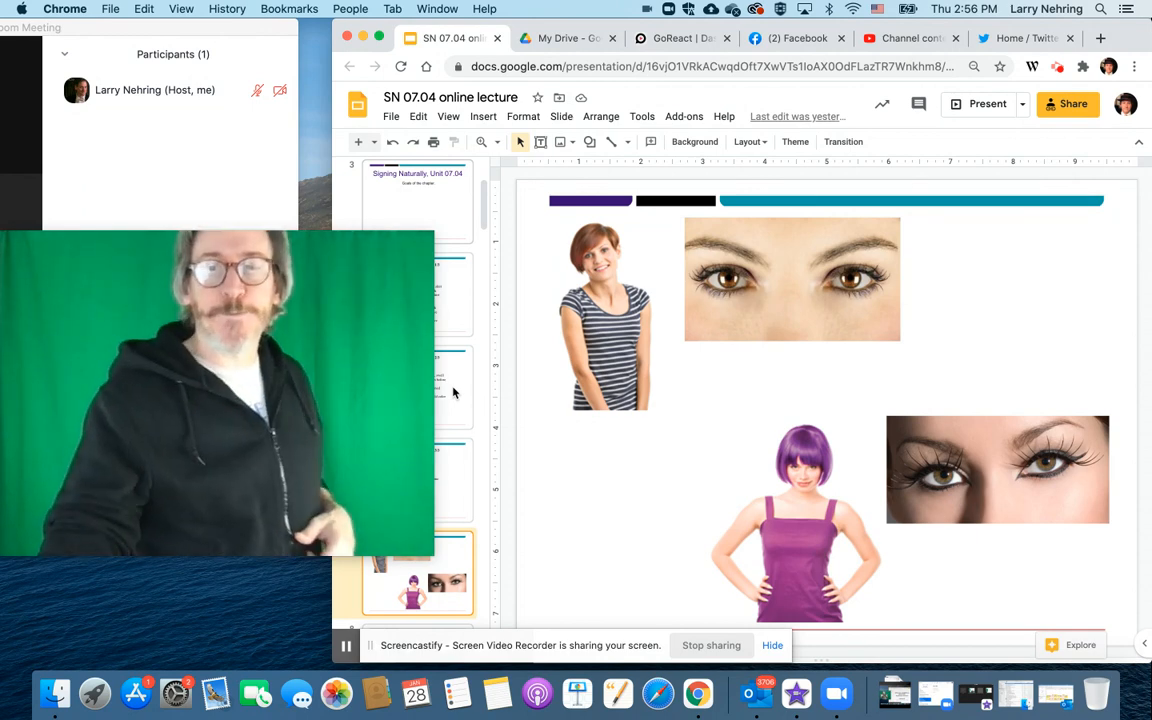
{"action": "left_click", "coordinate": [417, 575]}
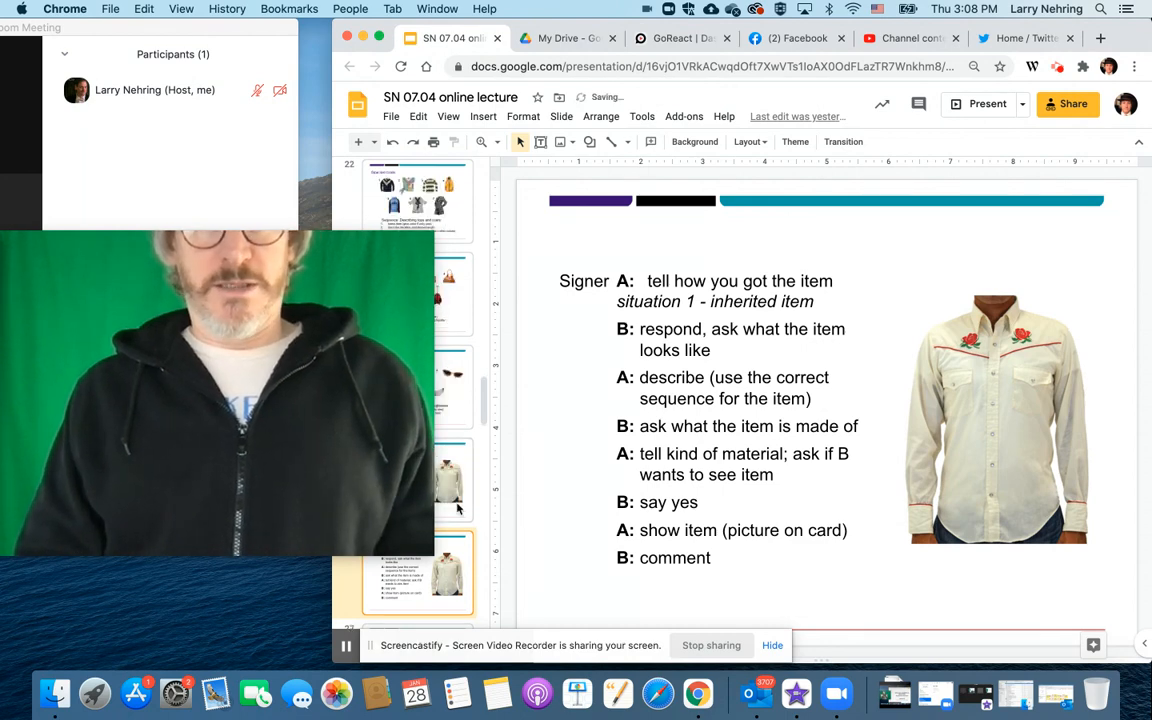
On the preceding signer dialogue slide, recolour the situation 1 text line grey
{"action": "left_click", "coordinate": [997, 417]}
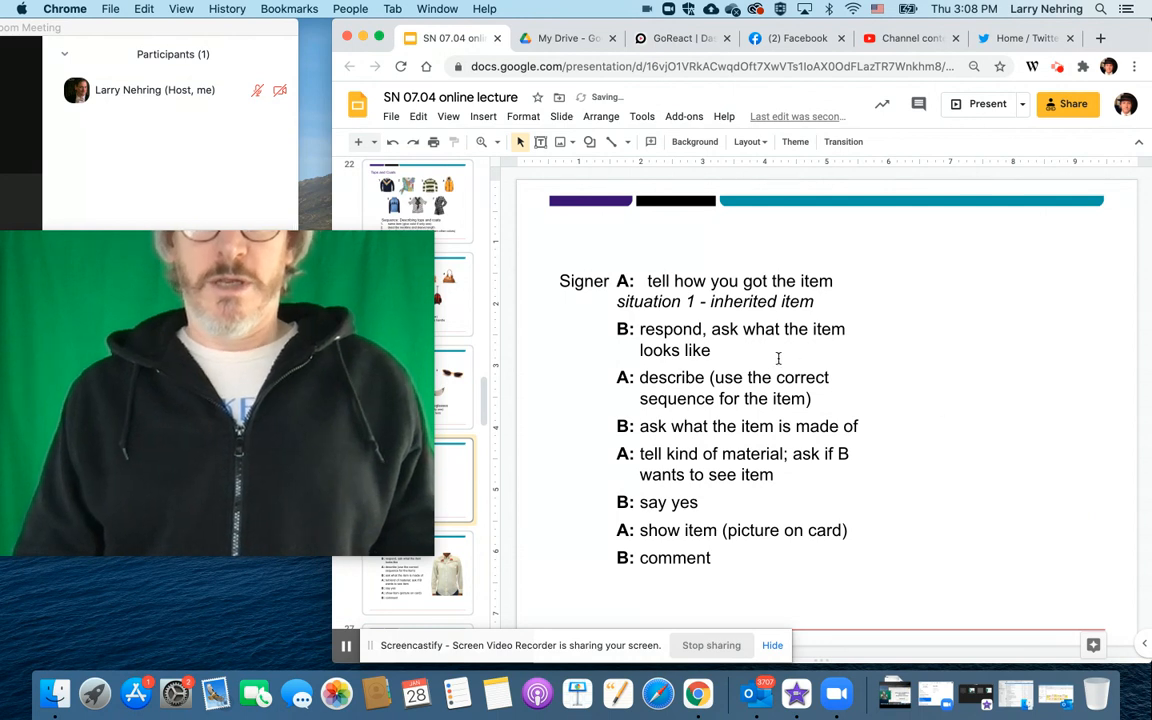
{"action": "double_click", "coordinate": [714, 301]}
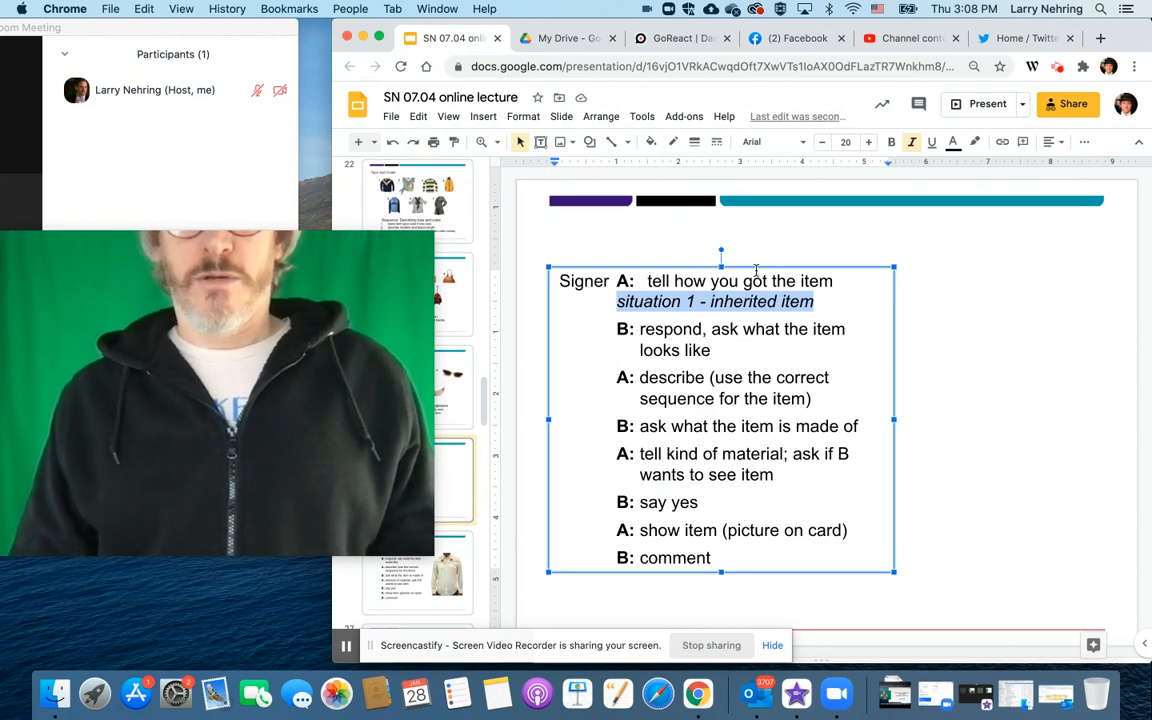
{"action": "left_click", "coordinate": [952, 141]}
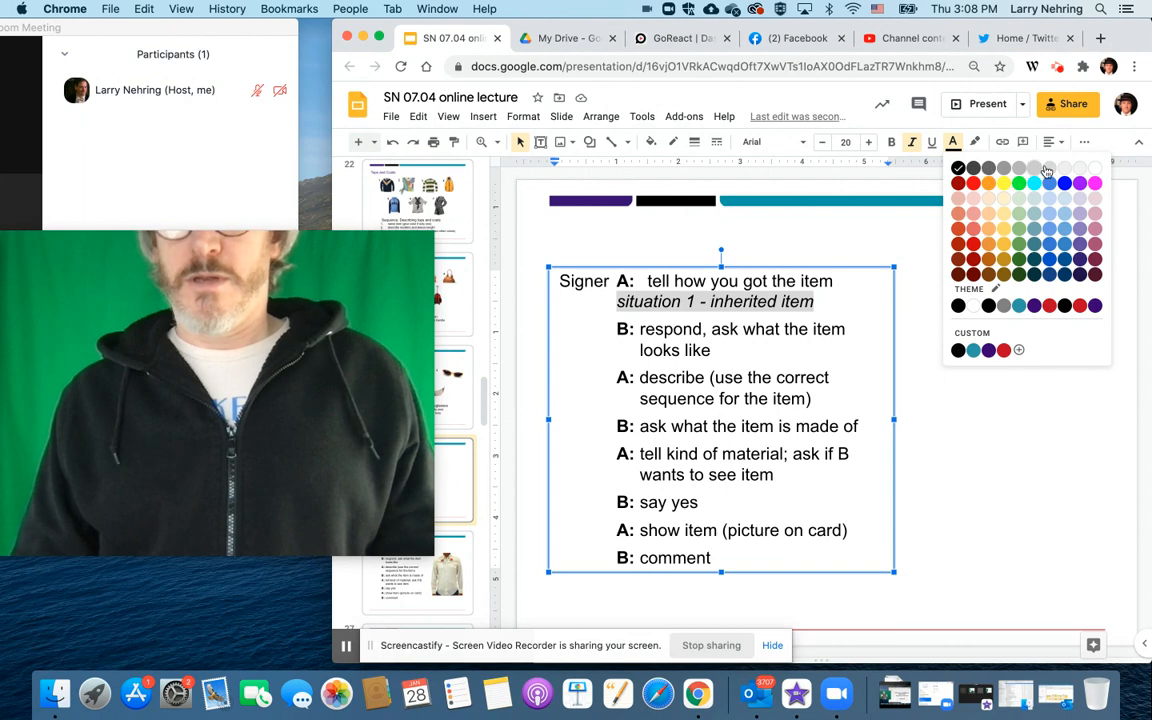
{"action": "left_click", "coordinate": [1047, 168]}
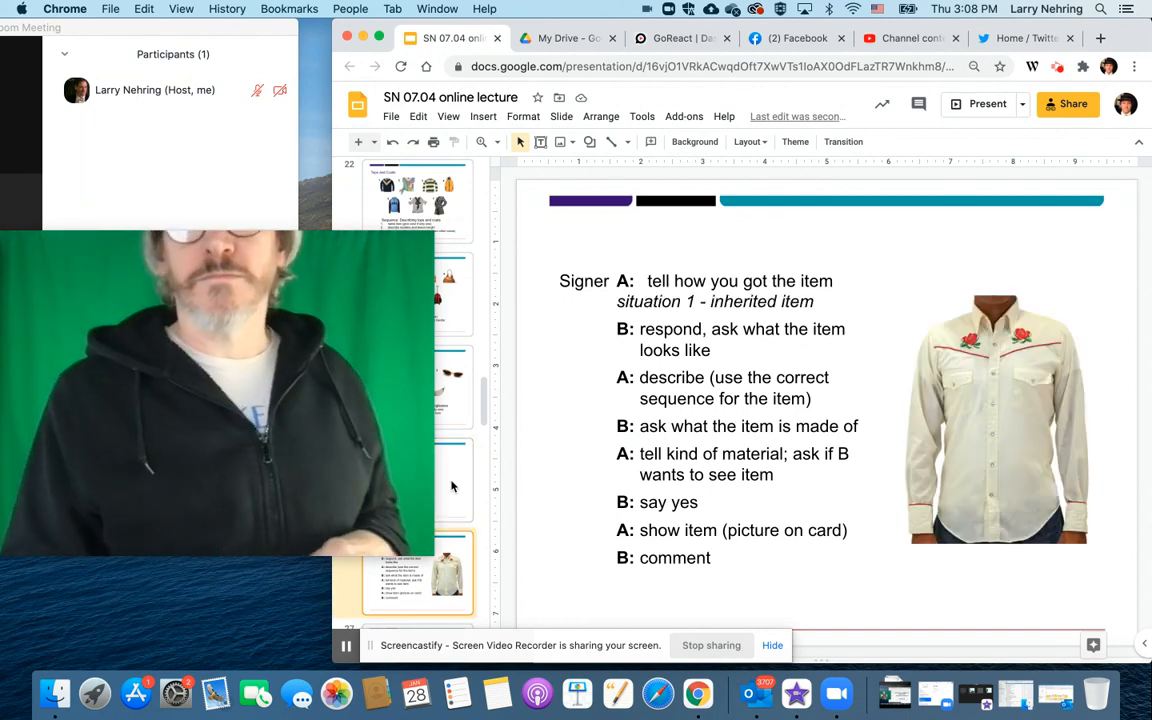
Title the six-situations slide 'How did you get that item?'
{"action": "left_click", "coordinate": [418, 573]}
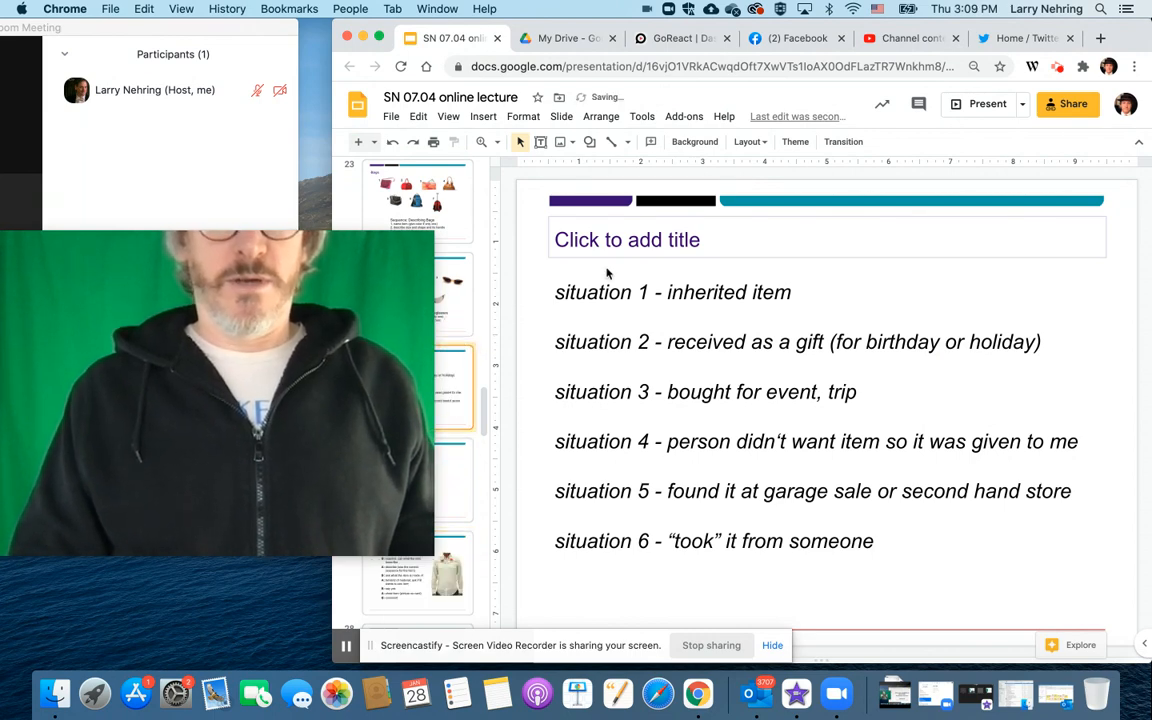
{"action": "type", "text": "How did you ge"}
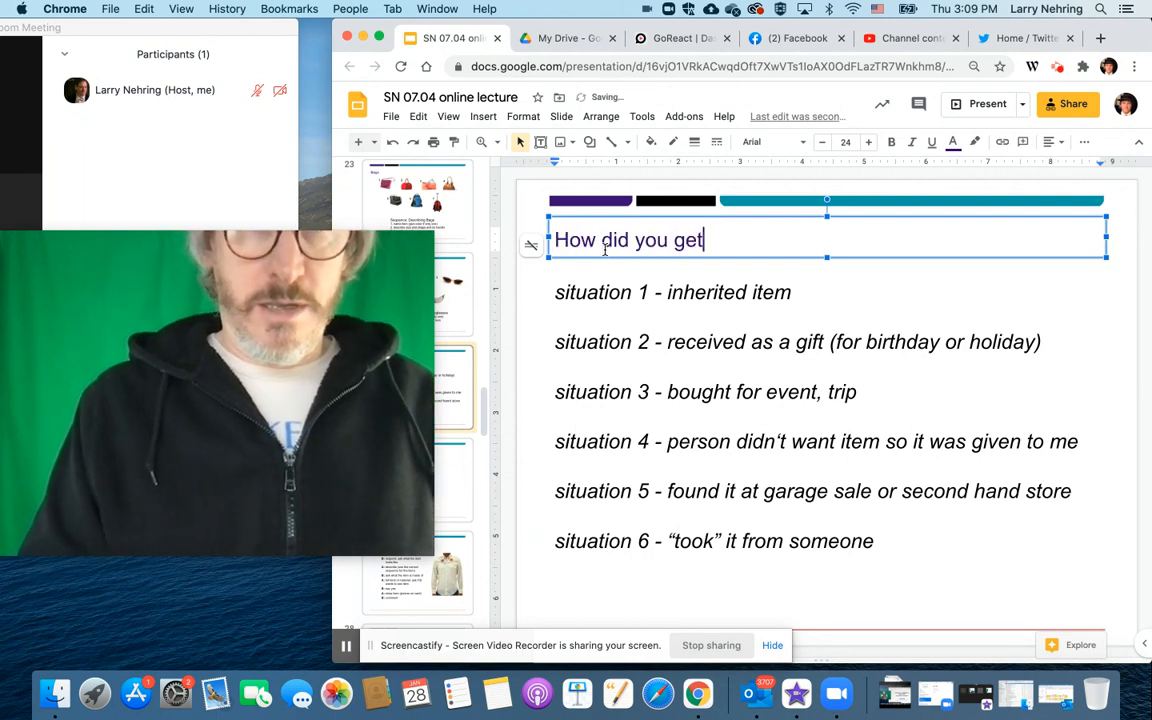
{"action": "type", "text": "that item"}
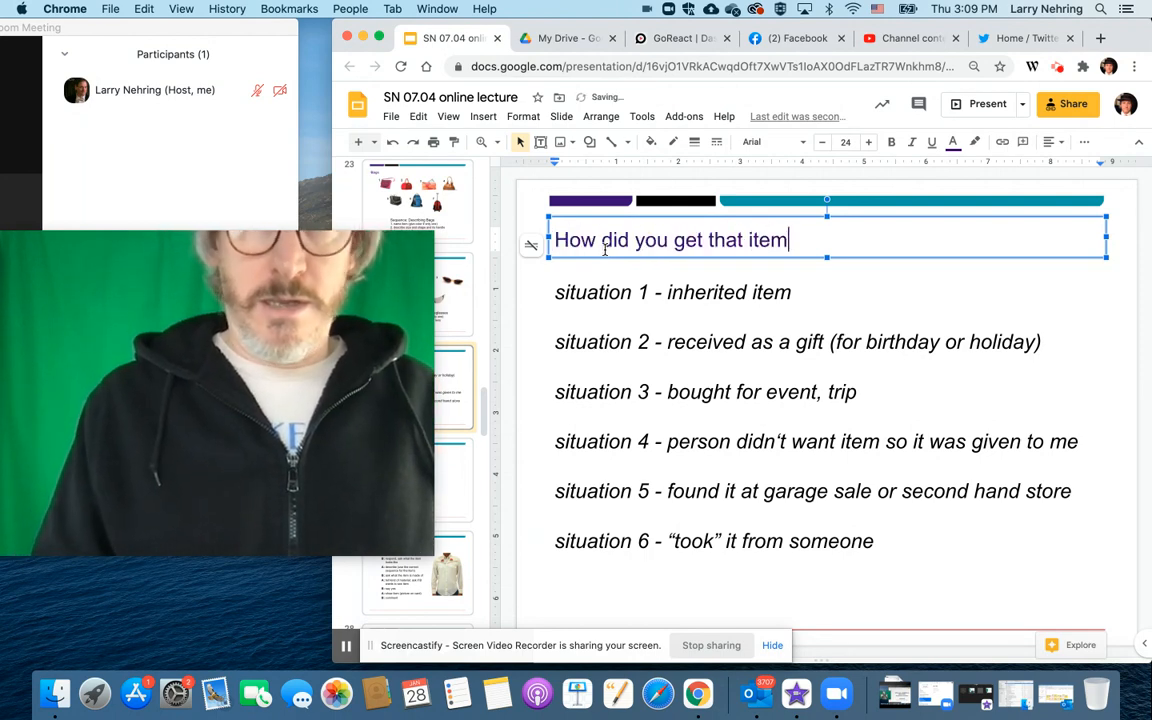
{"action": "type", "text": "?"}
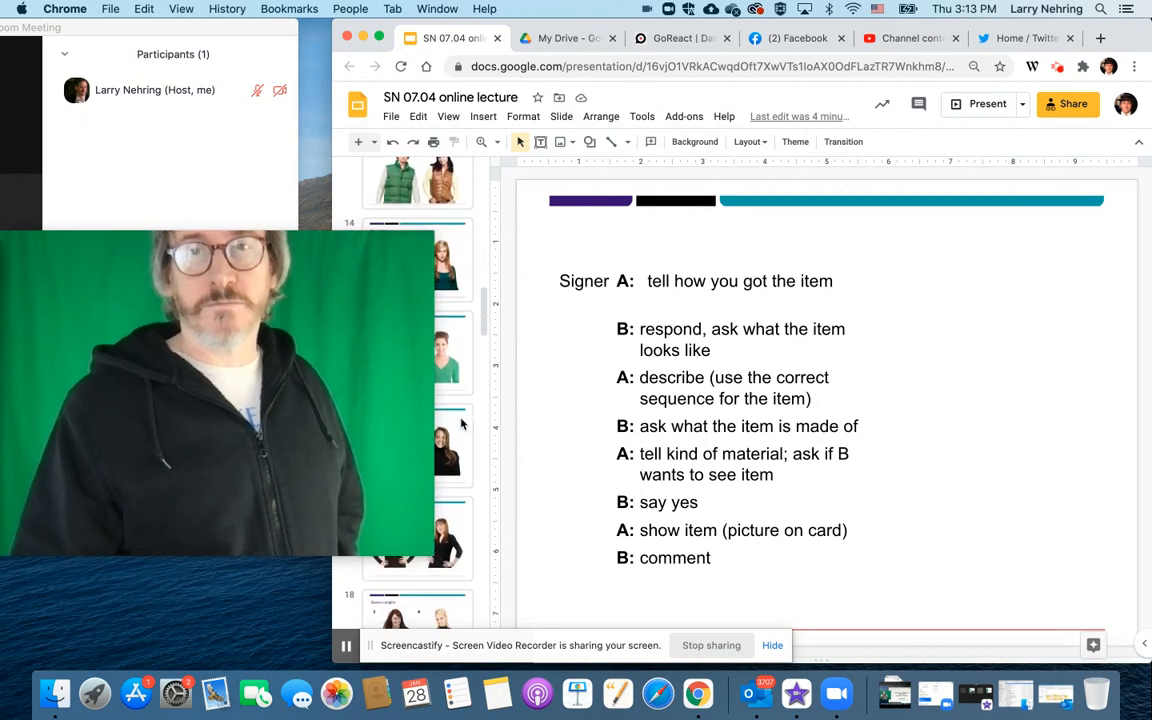
{"action": "scroll", "scroll_direction": "down", "scroll_amount": 3}
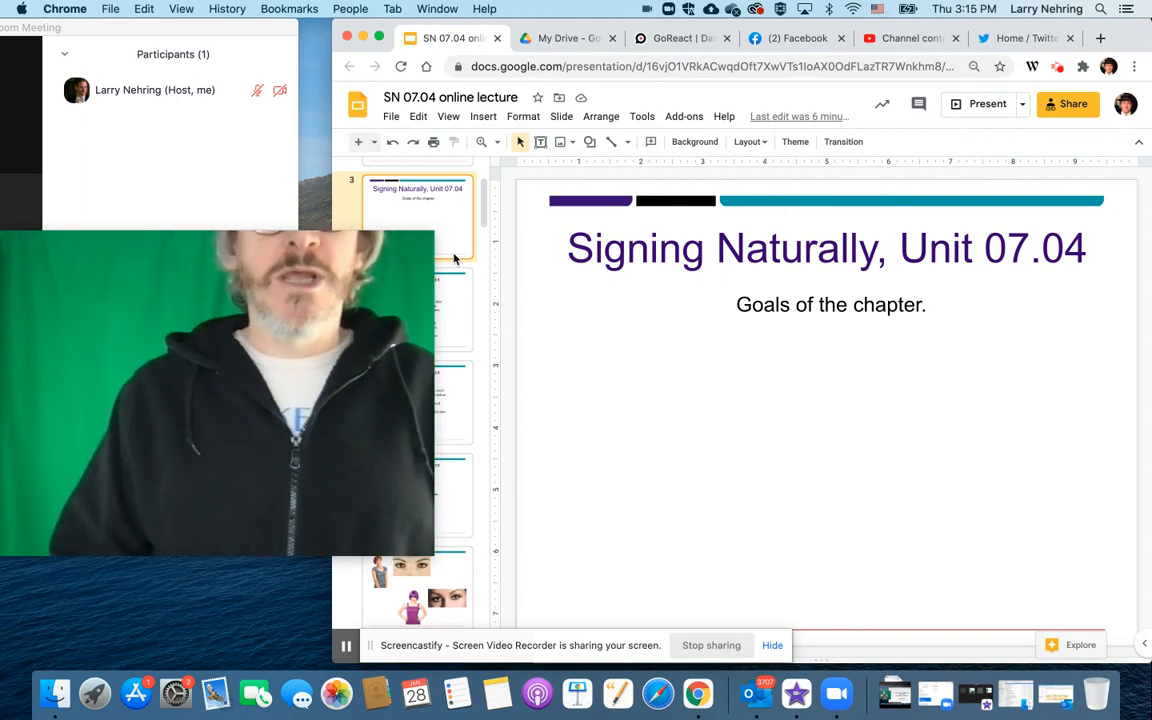
{"action": "scroll", "scroll_direction": "down", "scroll_amount": 3}
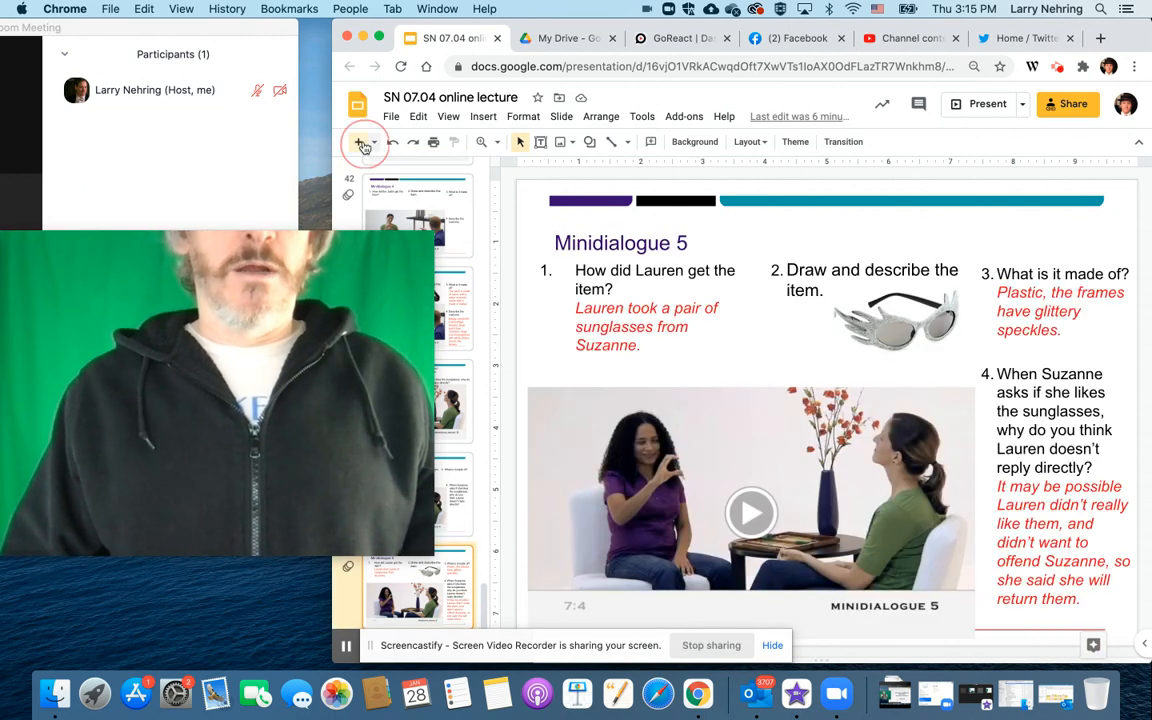
Insert a slide after Minidialogue 5 and enter the title 'Vocab Videos'
{"action": "left_click", "coordinate": [359, 142]}
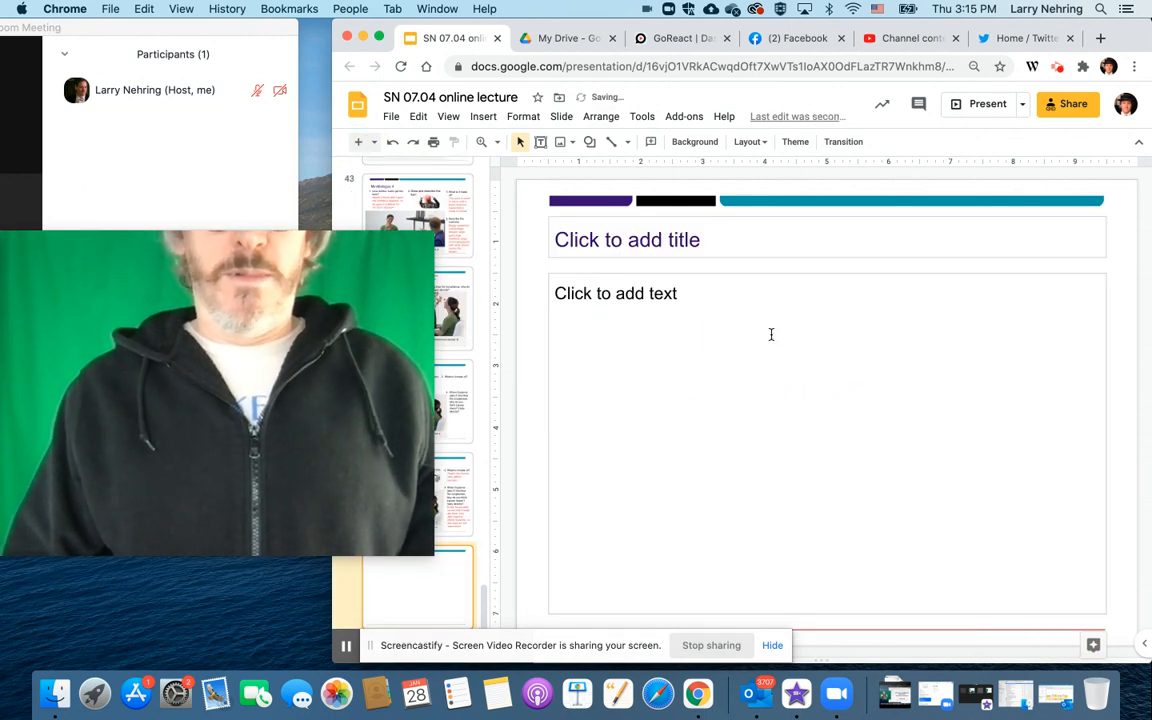
{"action": "left_click", "coordinate": [720, 240]}
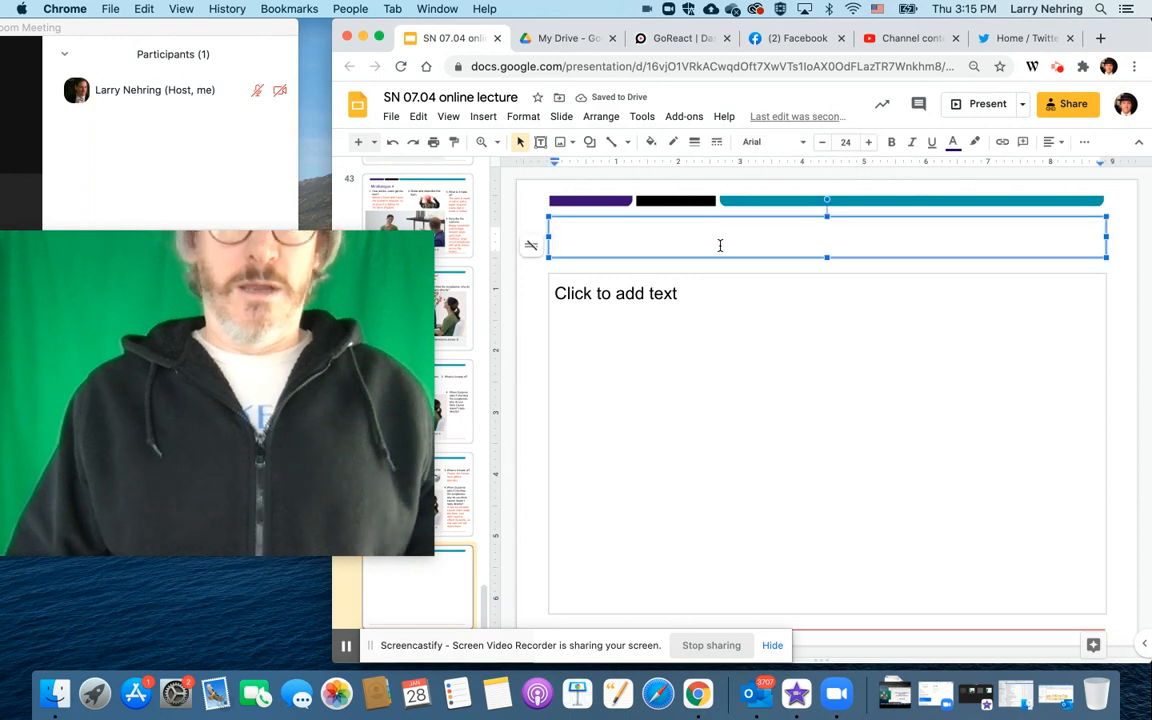
{"action": "type", "text": "Vocab"}
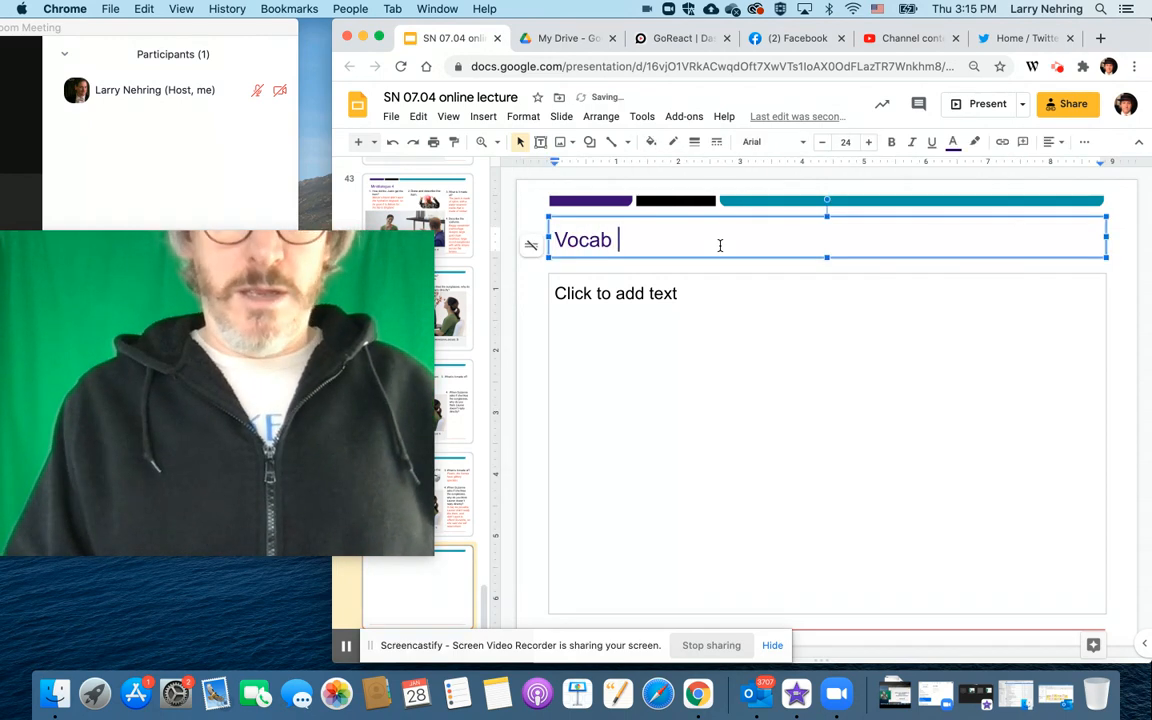
{"action": "type", "text": "Videos"}
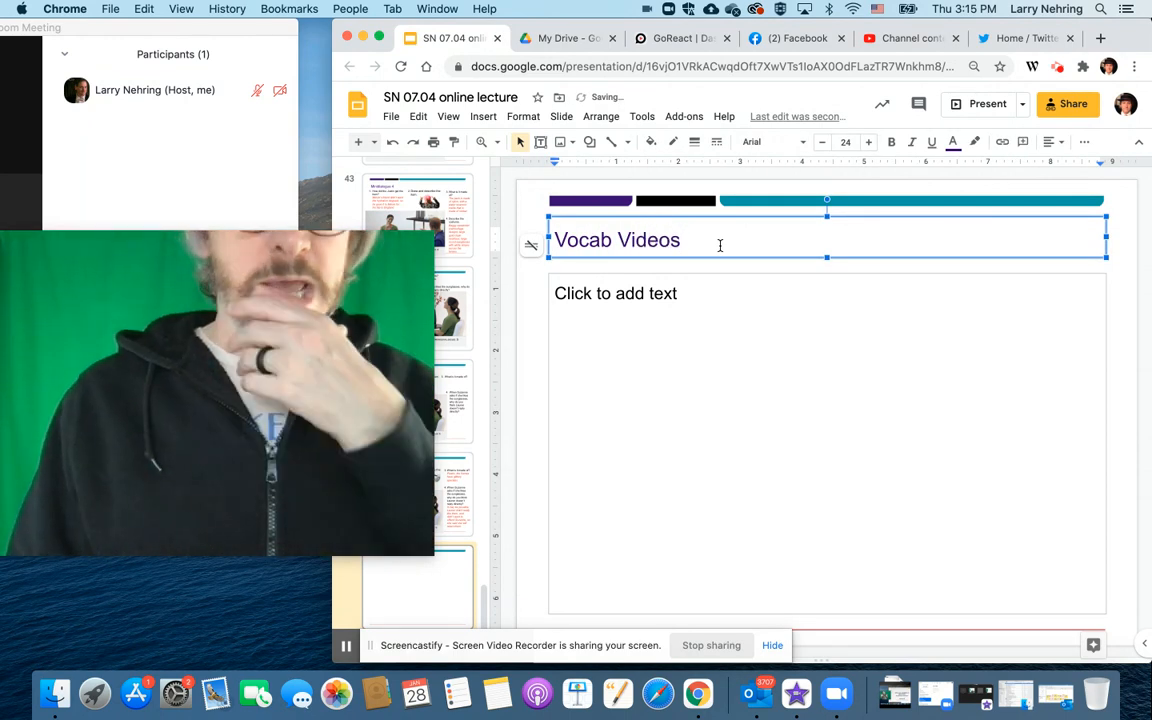